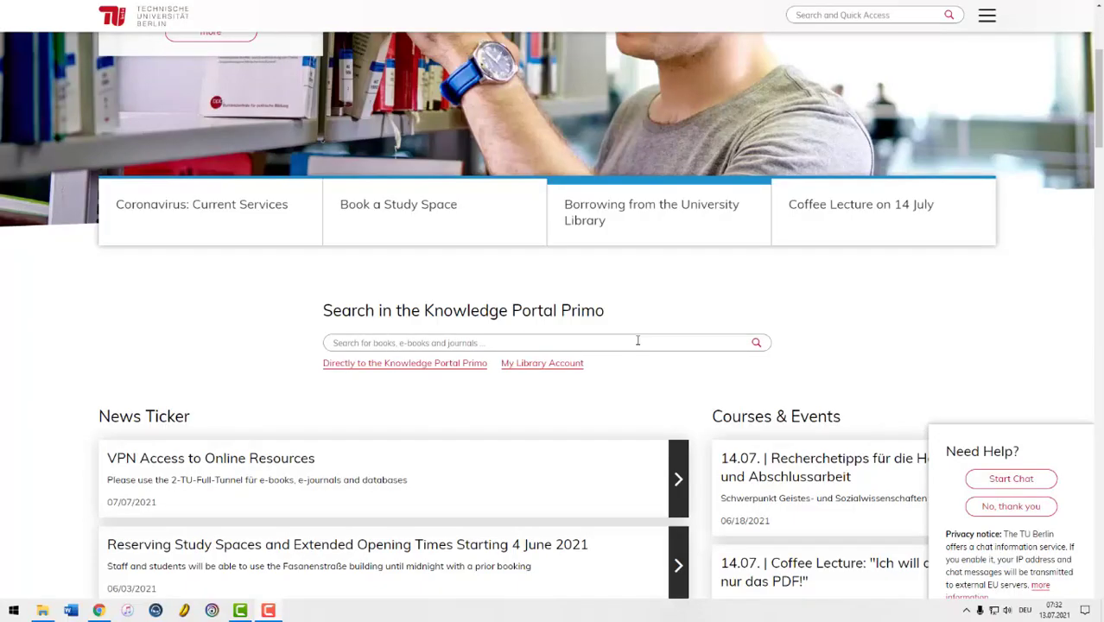
- Search the Knowledge Portal Primo catalogue for 'optik', returning 1,773 results
type("optik")
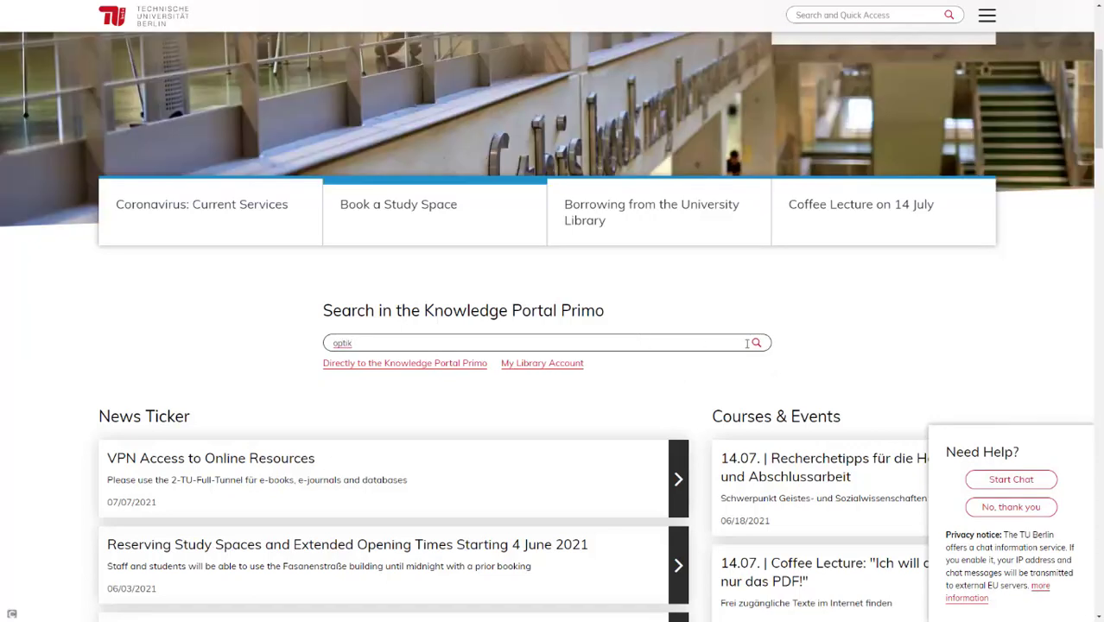
left_click(755, 342)
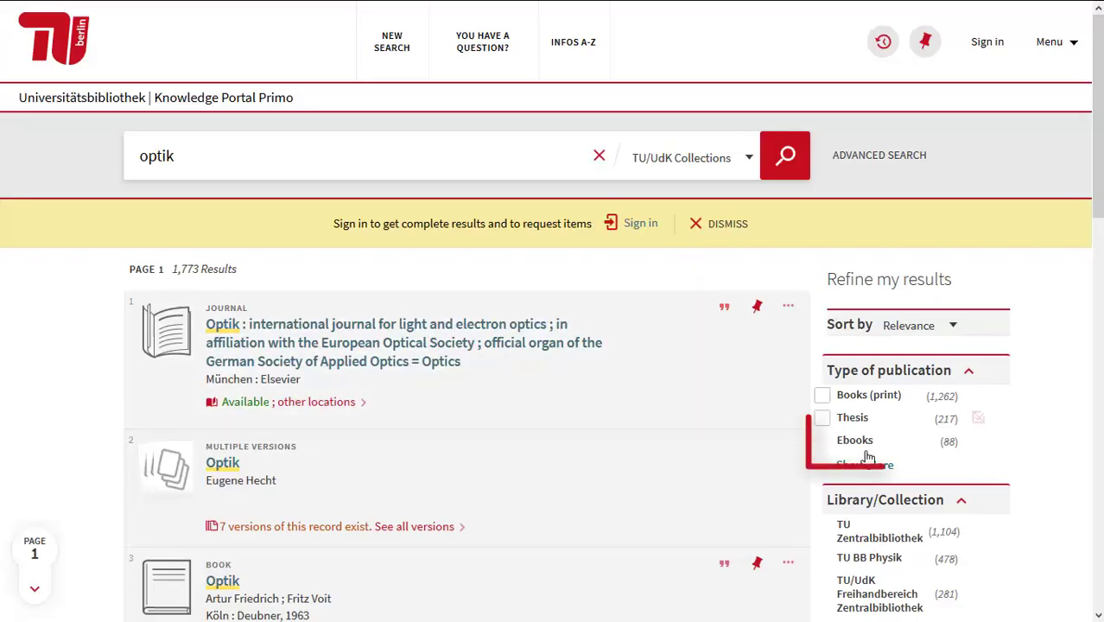
- Filter the optik results to Ebooks under Type of publication, leaving 88 results
left_click(854, 440)
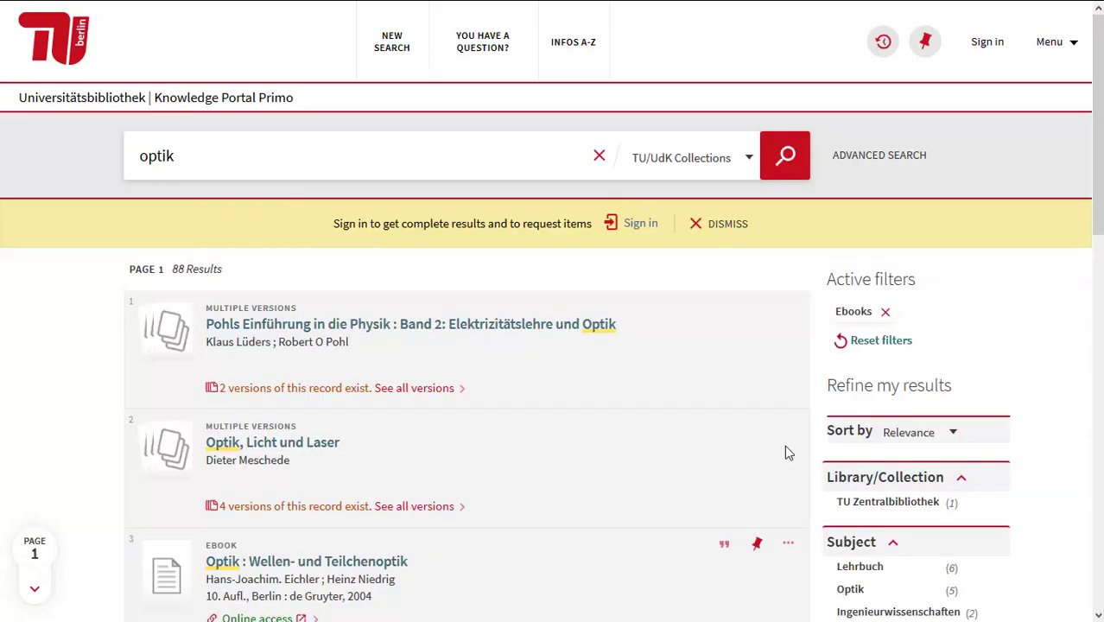
- Show all versions of Pohls Einführung in die Physik, Band 2, listing its two ebooks
scroll("down", 3)
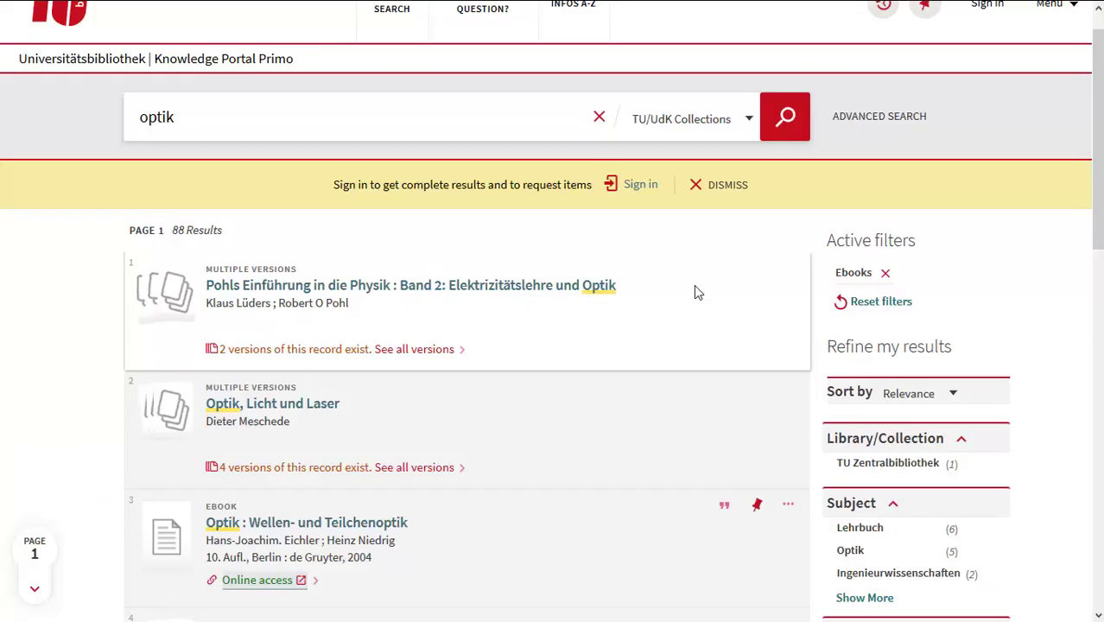
mouse_move(377, 354)
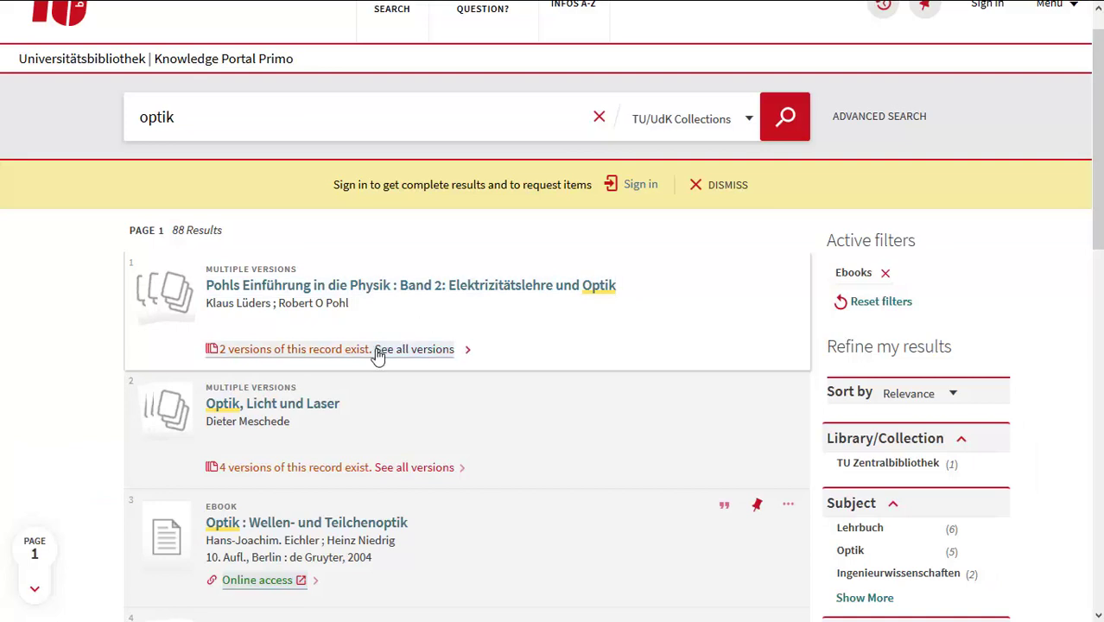
left_click(413, 349)
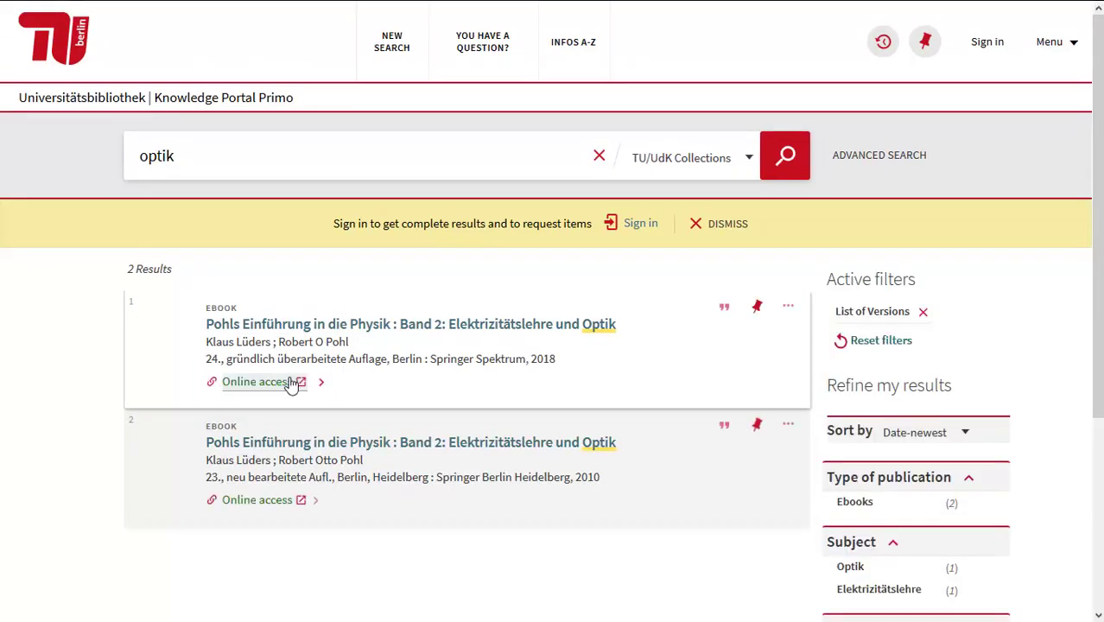
- Follow Online access for the 2018 Springer Spektrum edition into SpringerLink
left_click(255, 382)
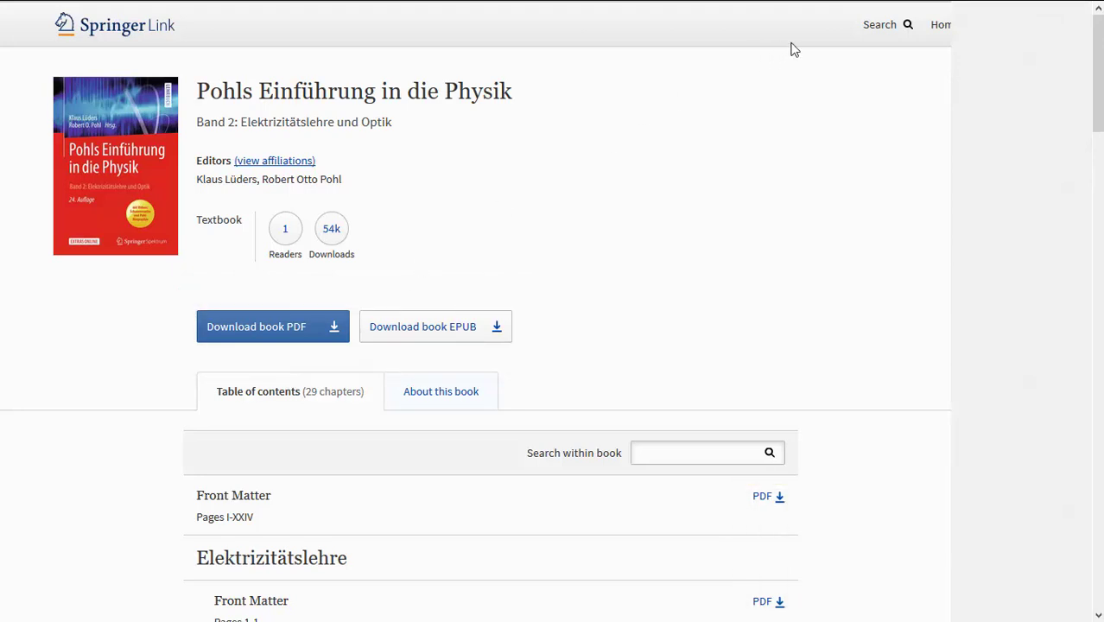
- Search SpringerLink for 'optik' and exclude preview-only content, leaving 18,238 licensed results
left_click(888, 24)
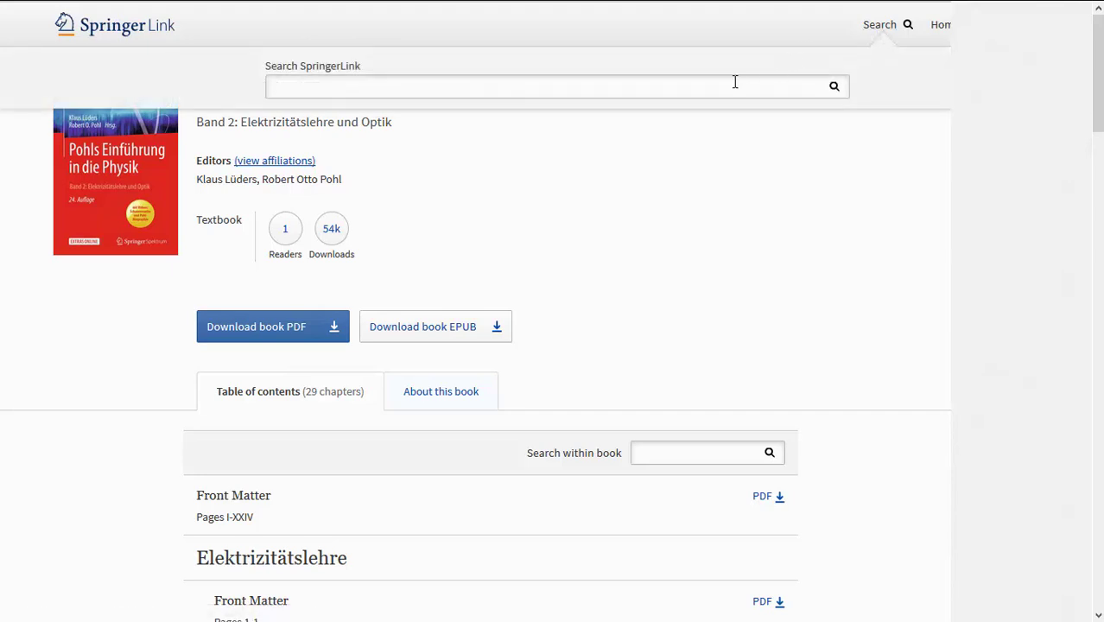
type("optik")
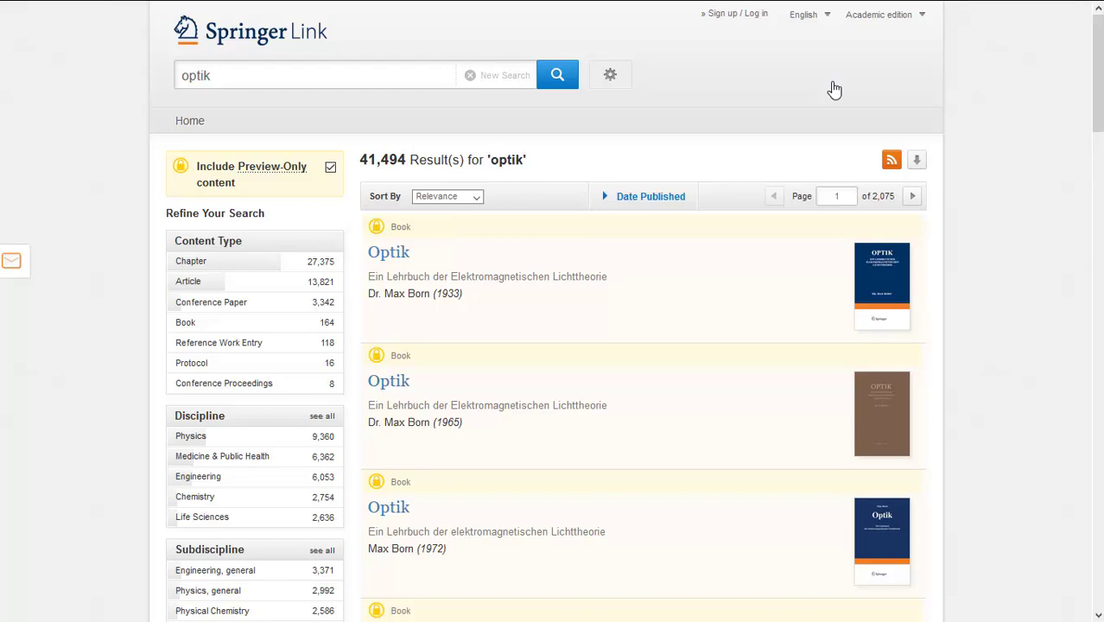
left_click(332, 168)
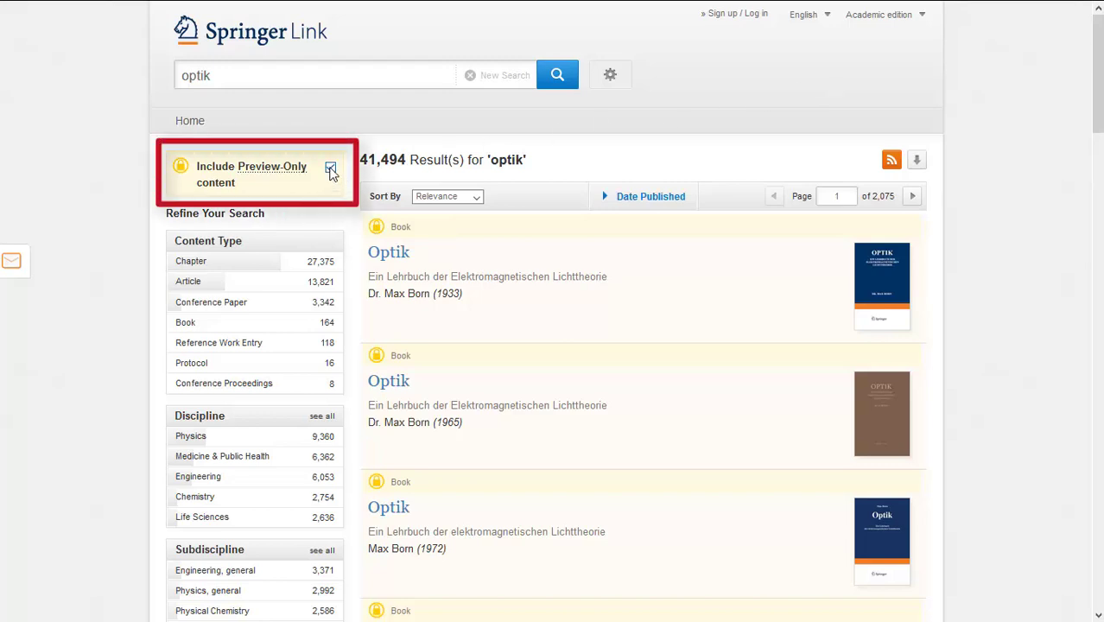
left_click(331, 166)
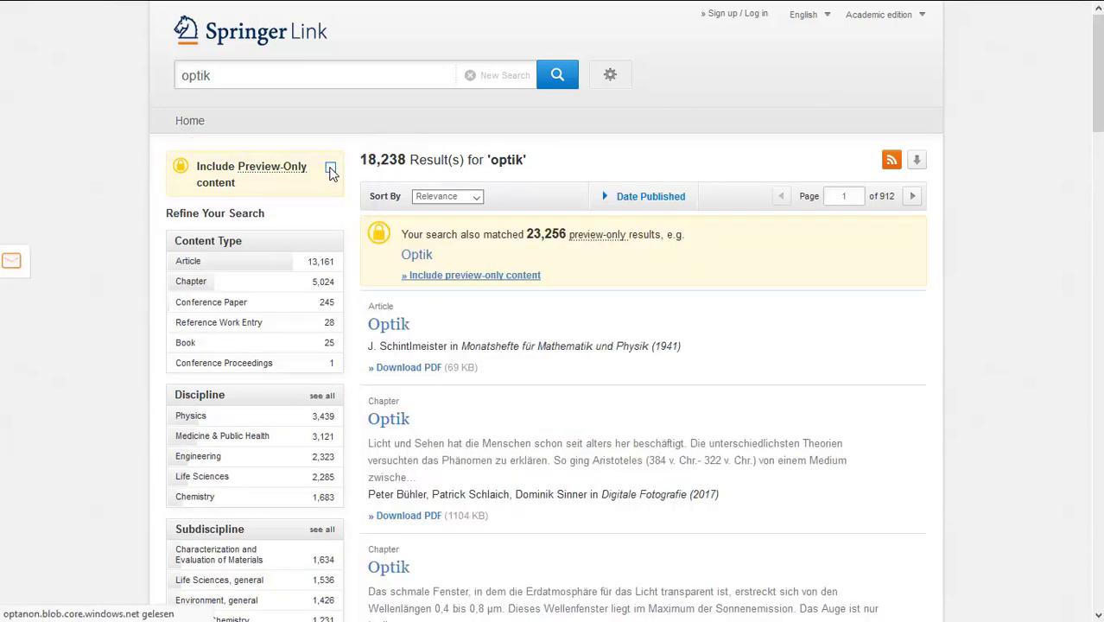